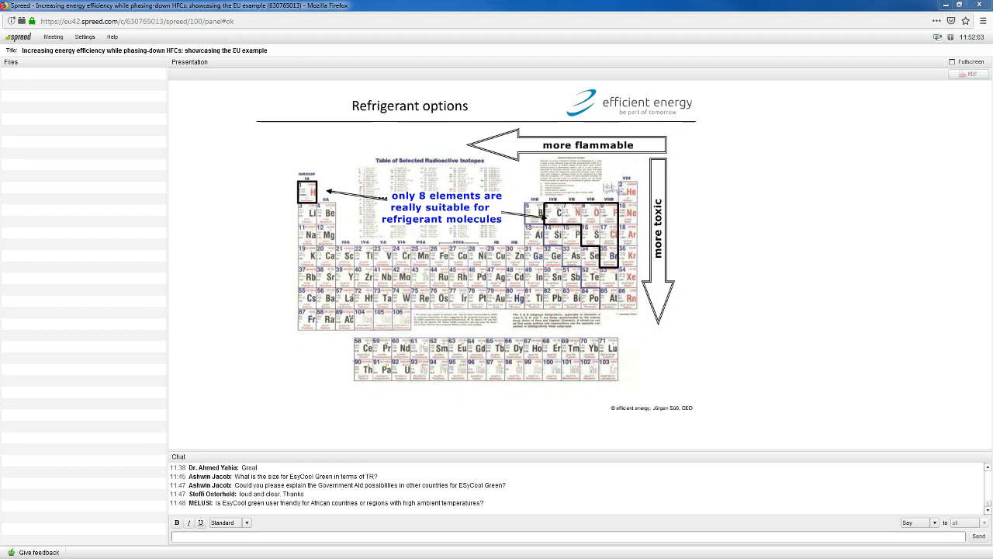
mouse_move(984, 36)
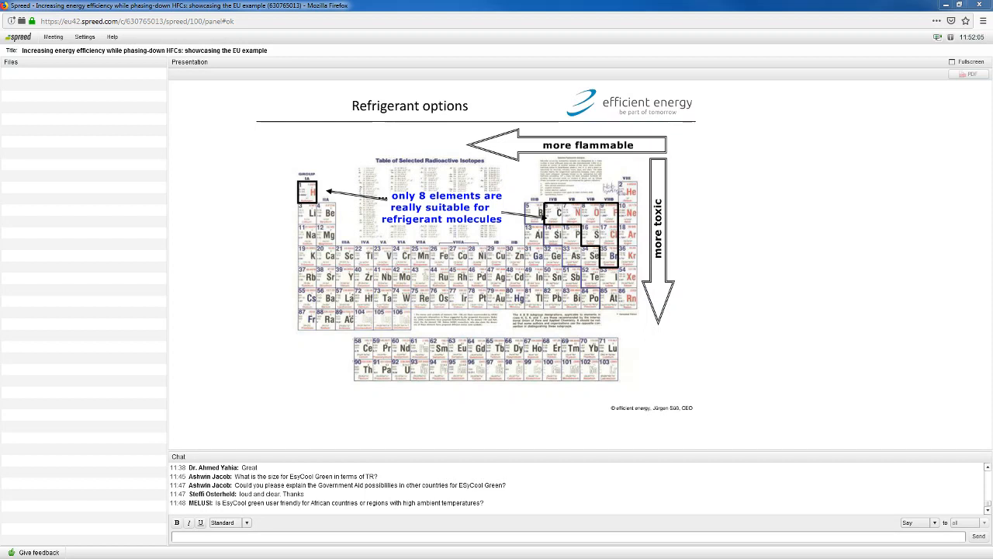